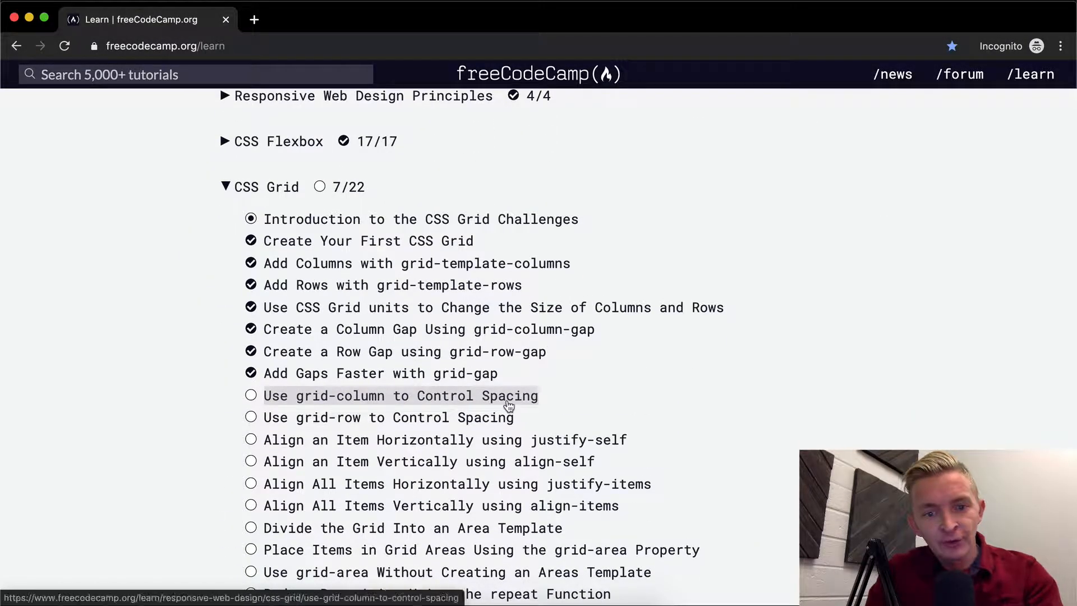
# - Open the 'Use grid-column to Control Spacing' challenge from the CSS Grid lesson list
pyautogui.click(401, 397)
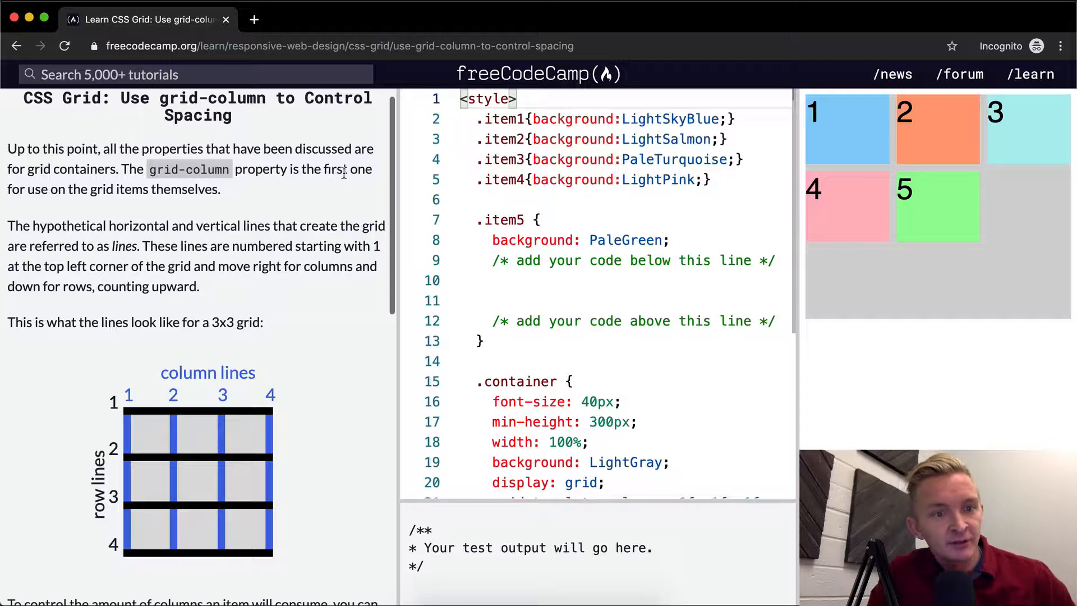
pyautogui.moveTo(56, 188)
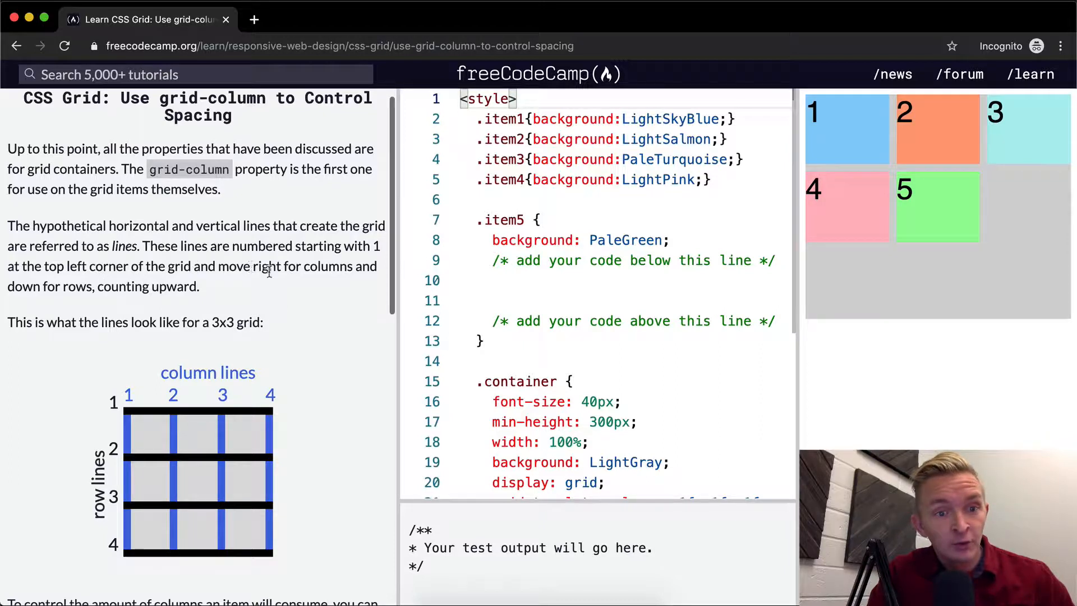
pyautogui.moveTo(90, 282)
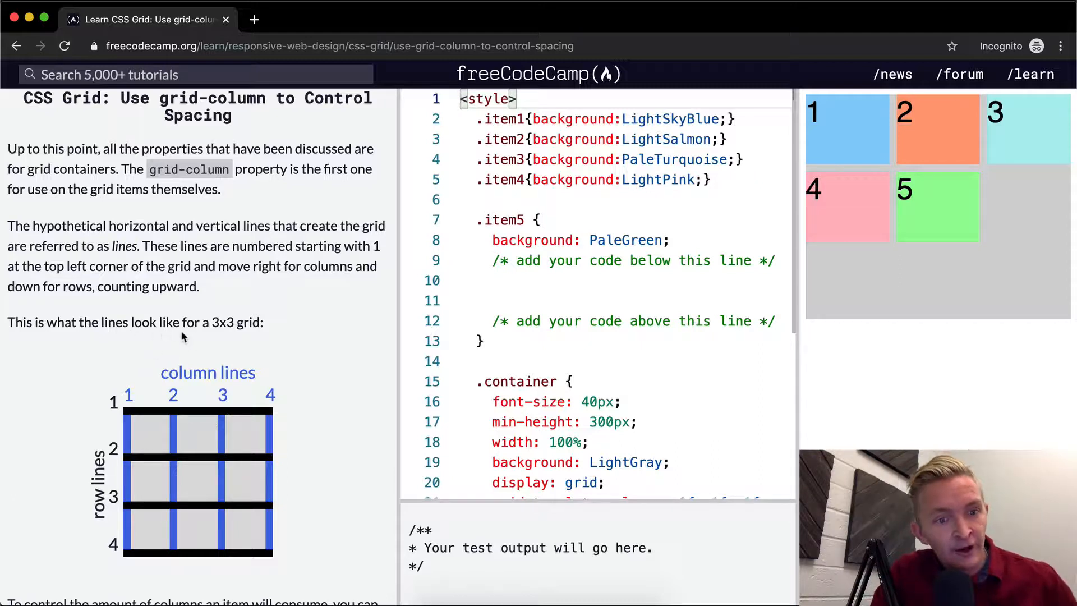
# - Read the grid-column: 1 / 3 example and the item5 task, then start editing the .item5 rule
pyautogui.scroll(-3)
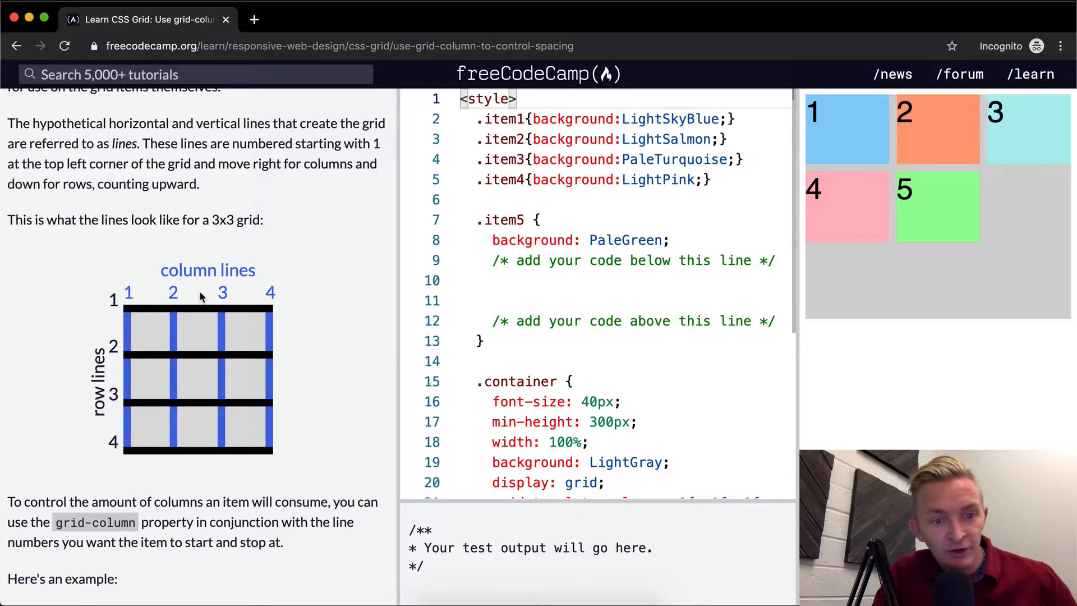
pyautogui.scroll(-3)
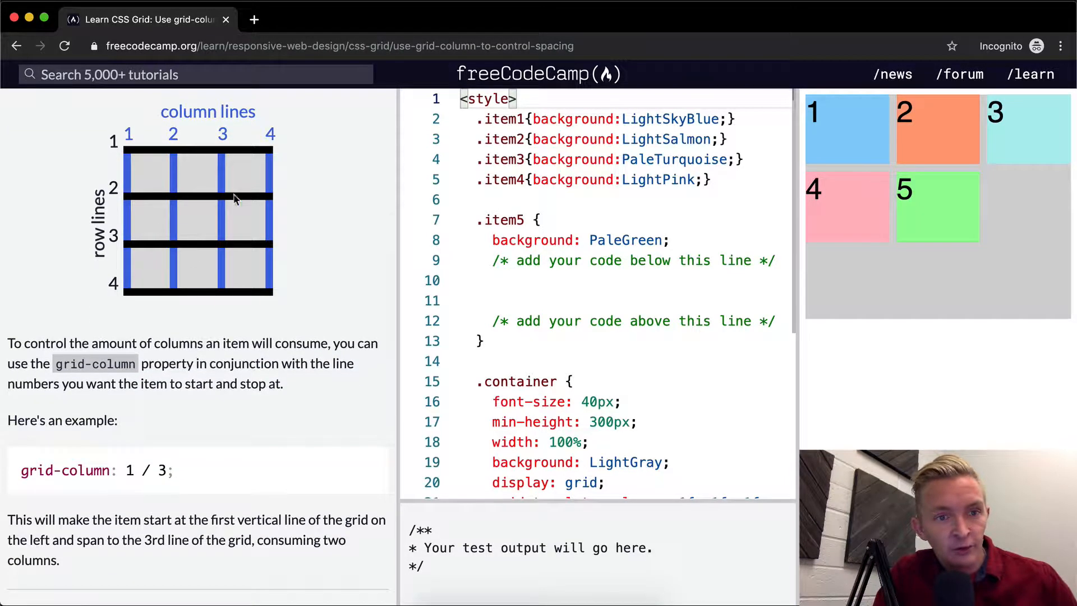
pyautogui.moveTo(218, 298)
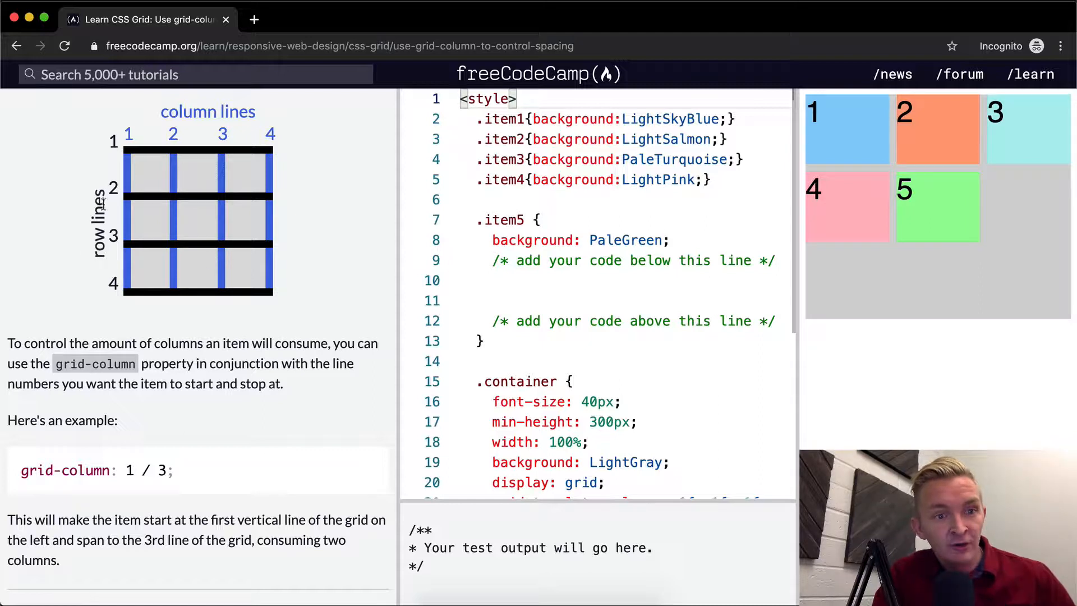
pyautogui.scroll(-3)
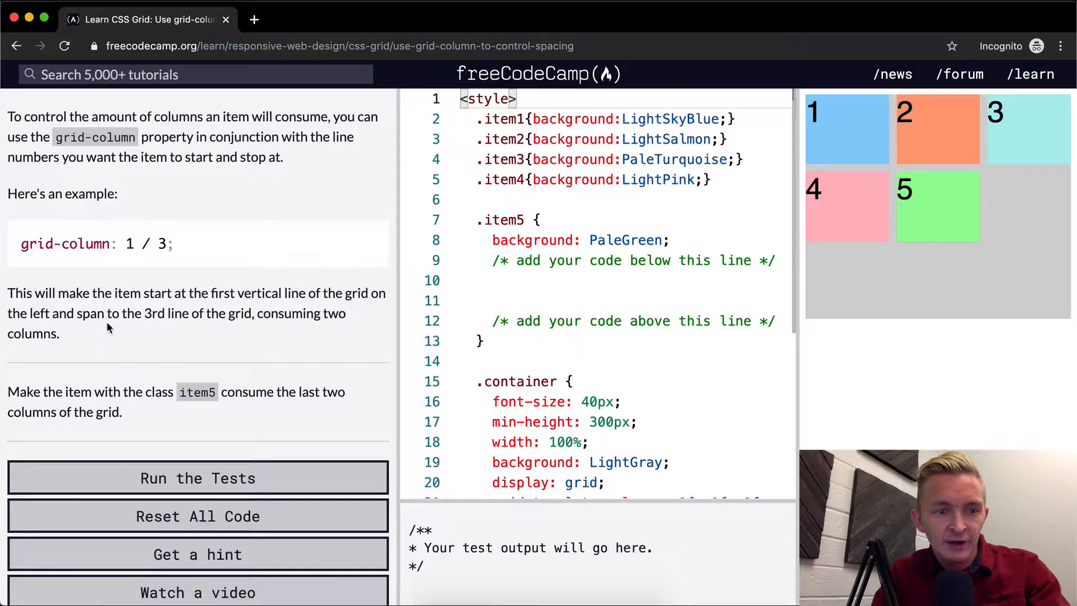
pyautogui.scroll(-3)
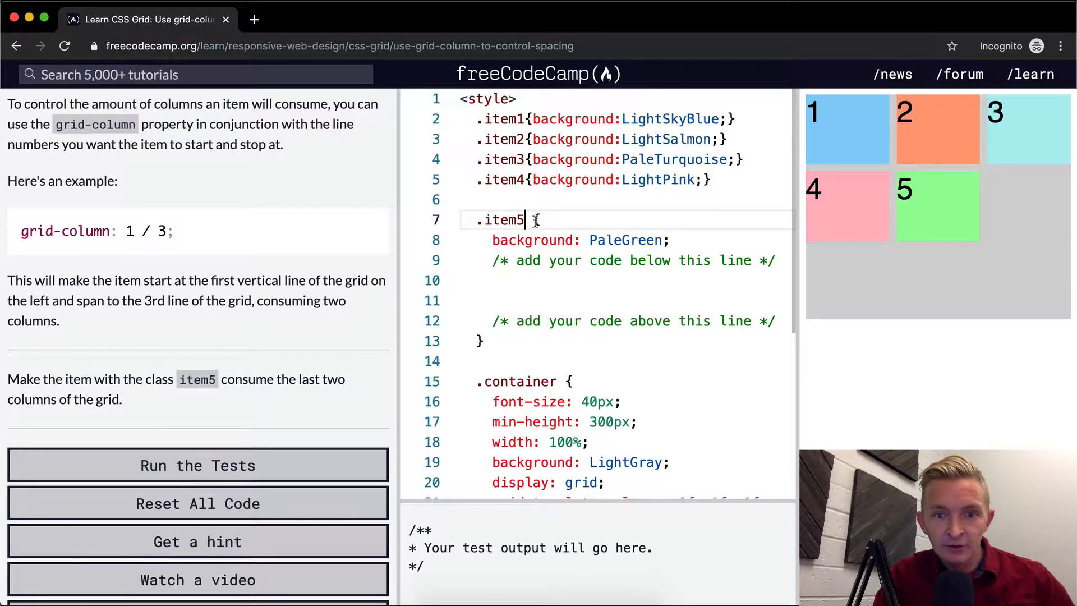
pyautogui.write('{')
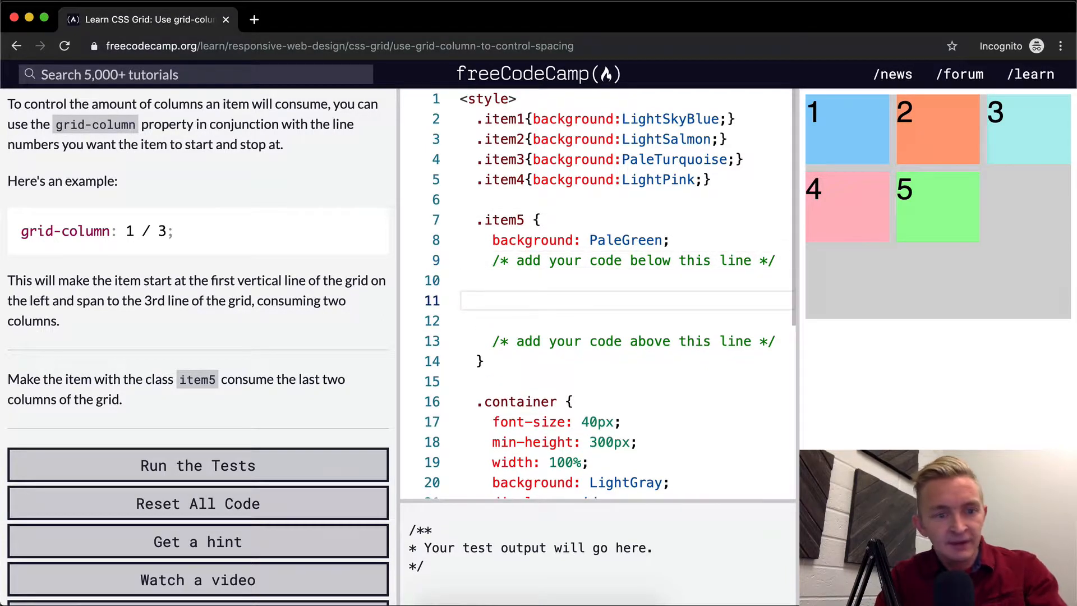
# - Give .item5 the declaration grid-column: 1 / 2; so box 5 sits alone on a new row
pyautogui.write('g')
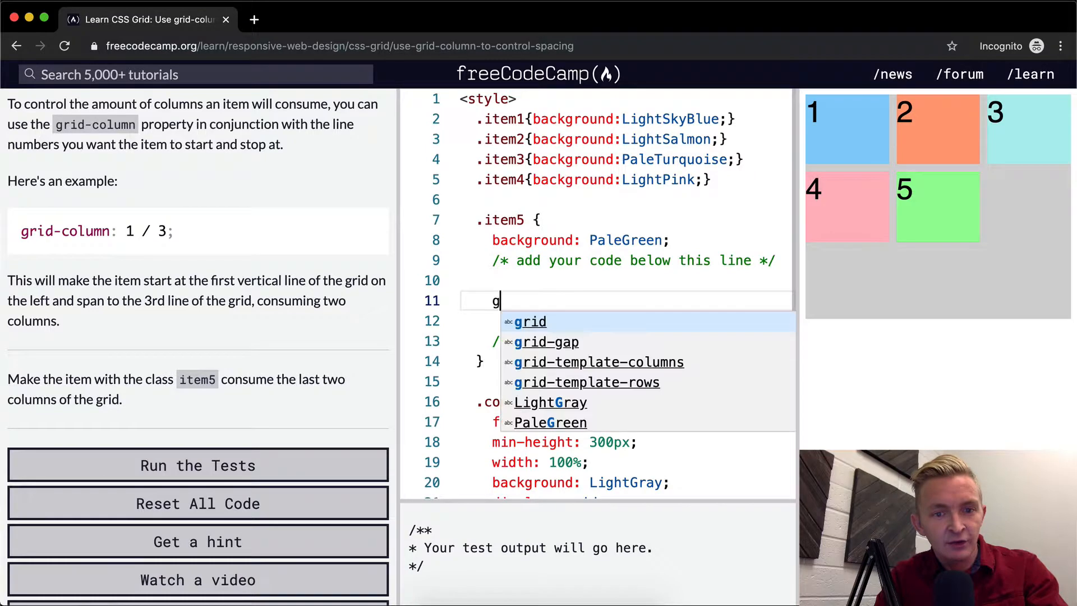
pyautogui.write('rid-colum')
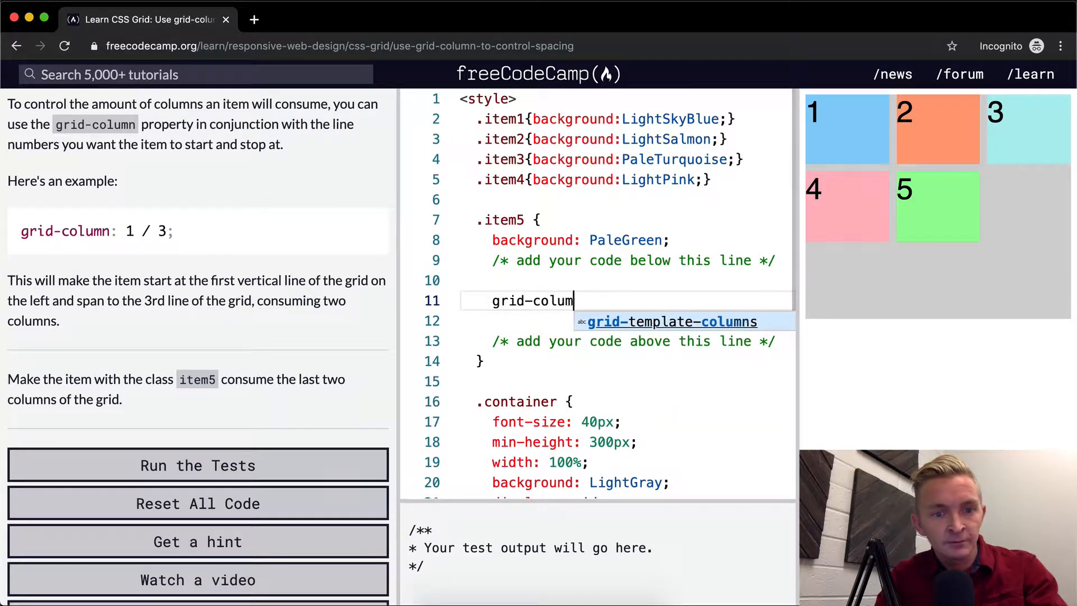
pyautogui.write('n:')
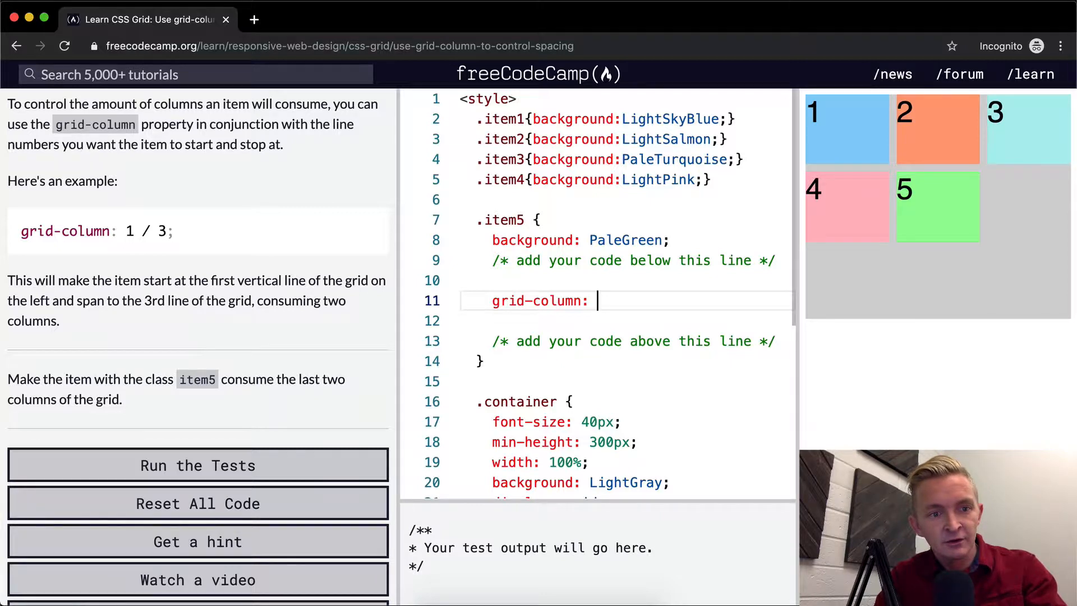
pyautogui.write('1 / 2')
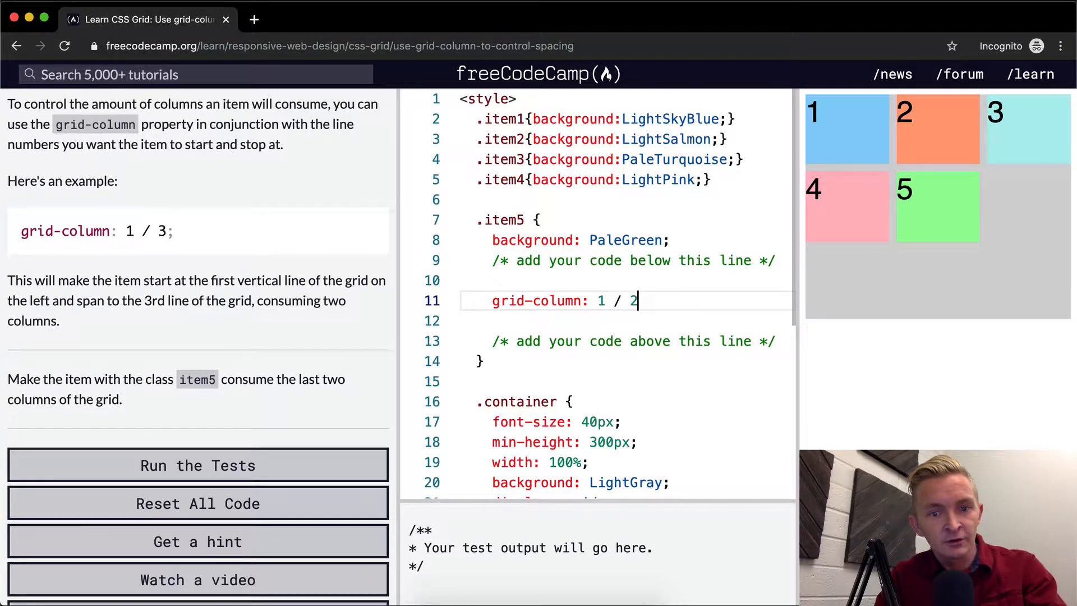
pyautogui.write(';')
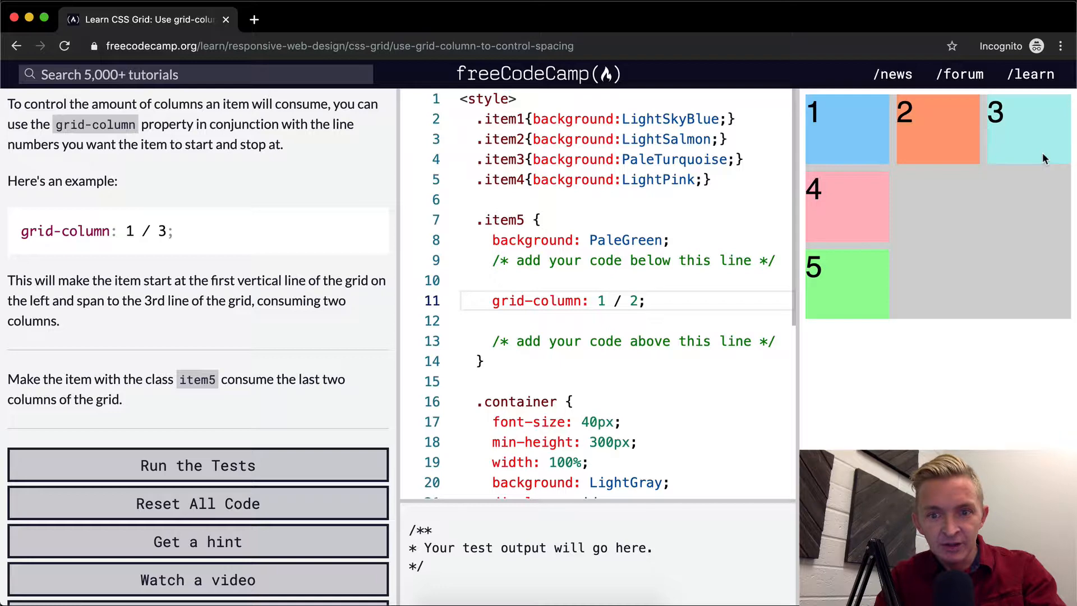
pyautogui.moveTo(378, 395)
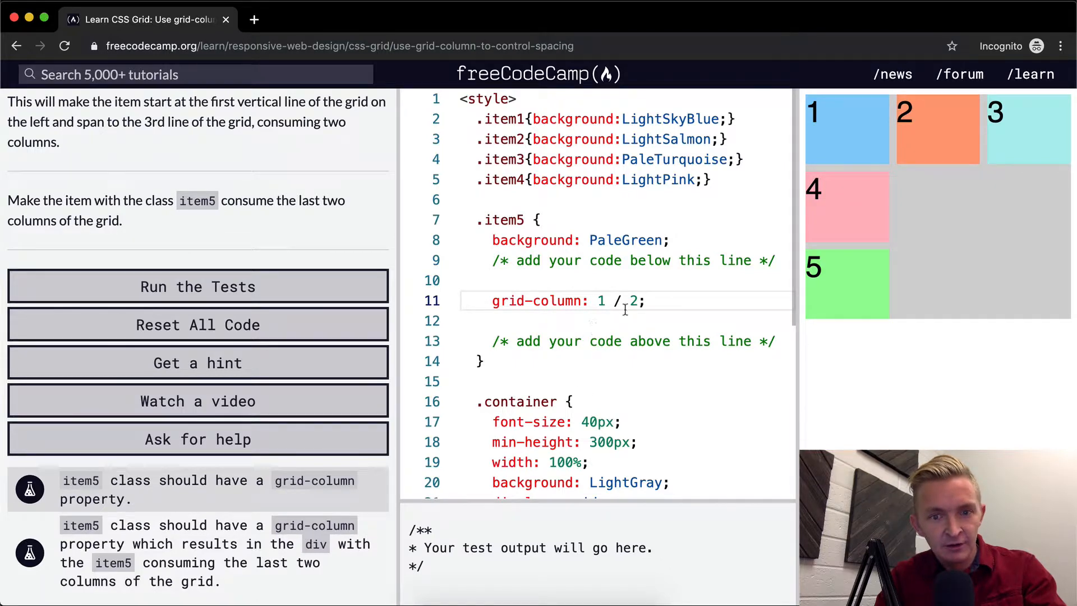
# - Change item5's grid-column end line so box 5 spans further, then run the tests
pyautogui.write('1')
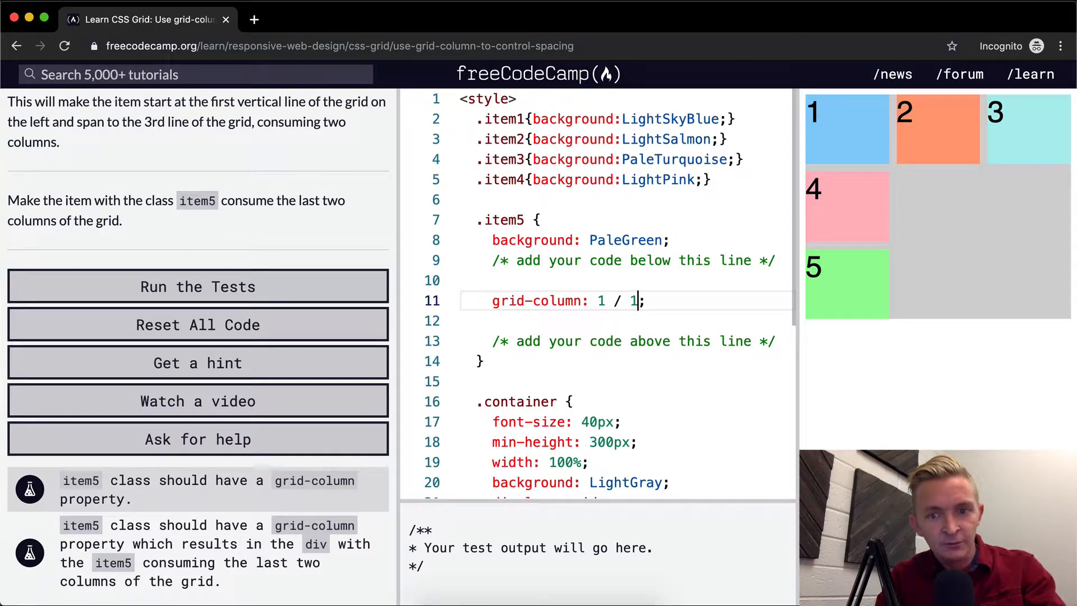
pyautogui.press('Backspace')
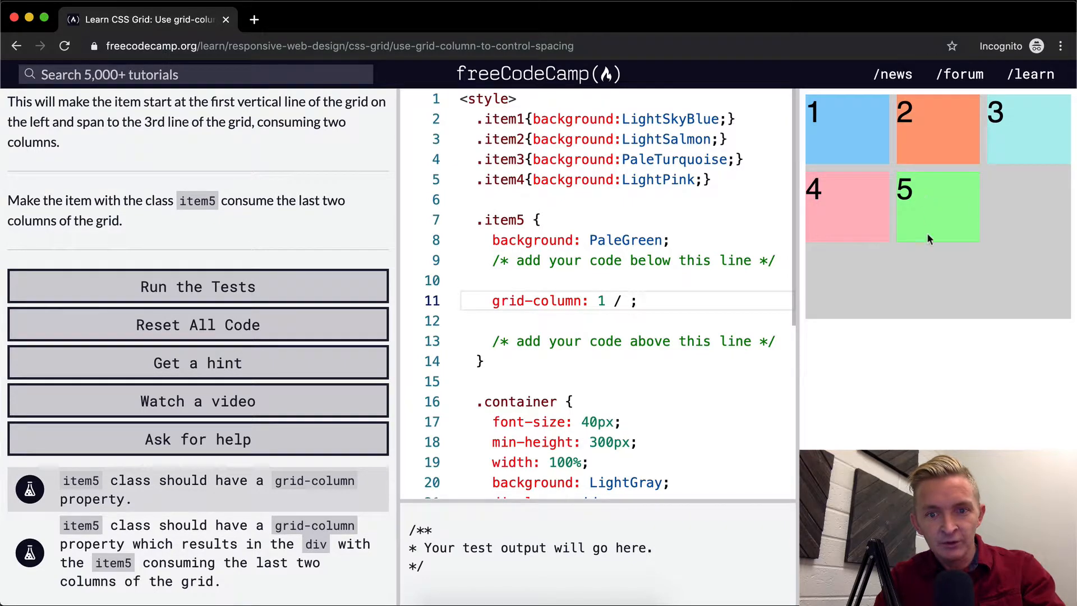
pyautogui.write('2')
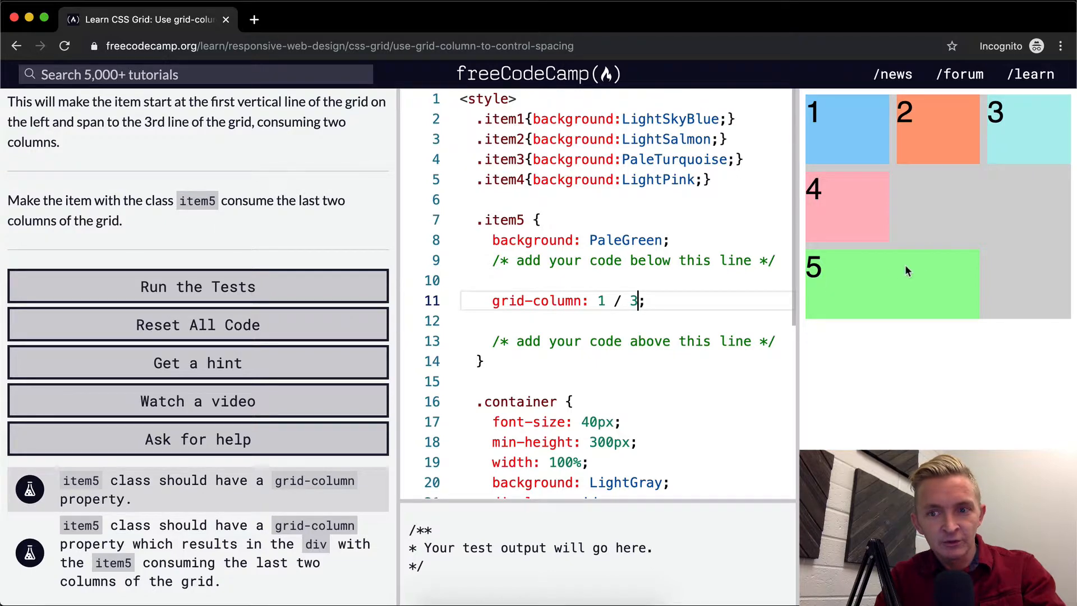
pyautogui.click(198, 286)
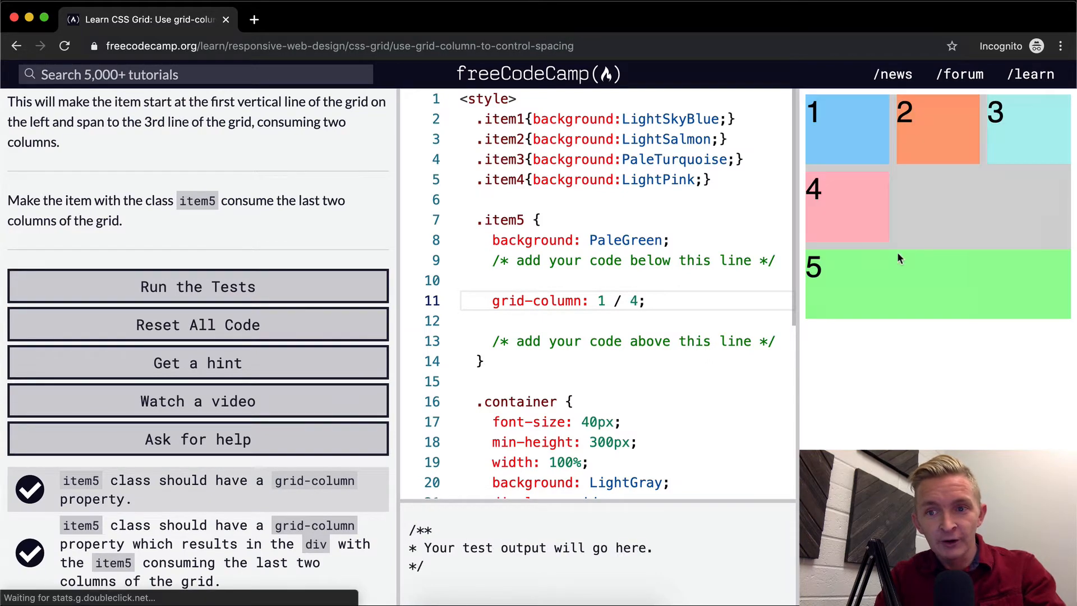
pyautogui.moveTo(984, 274)
pyautogui.write('3')
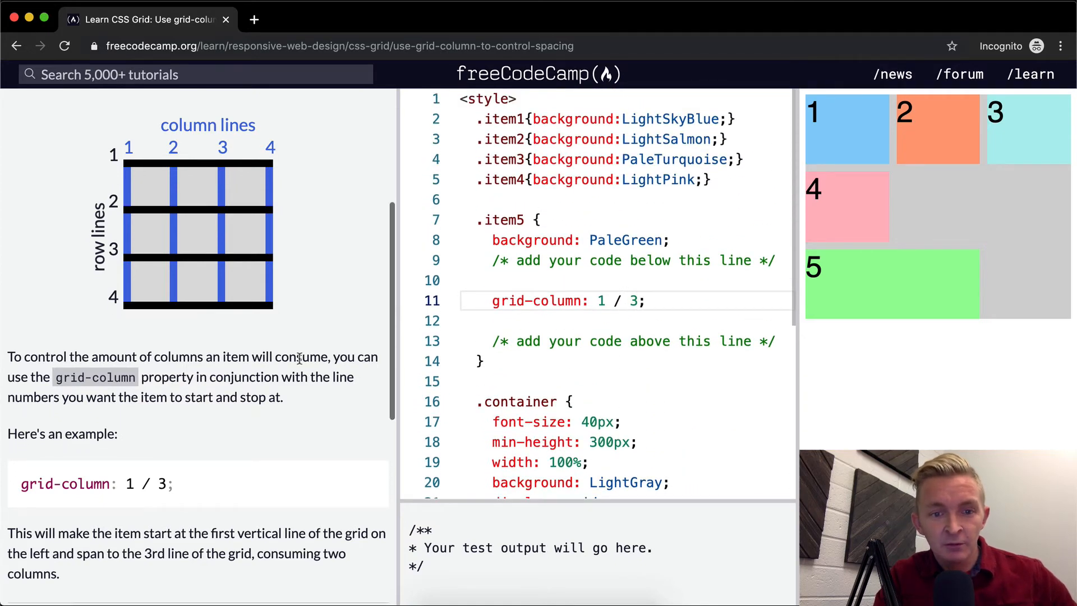
# - Run the tests with grid-column: 1 / 3 and get the challenge success dialog
pyautogui.scroll(-3)
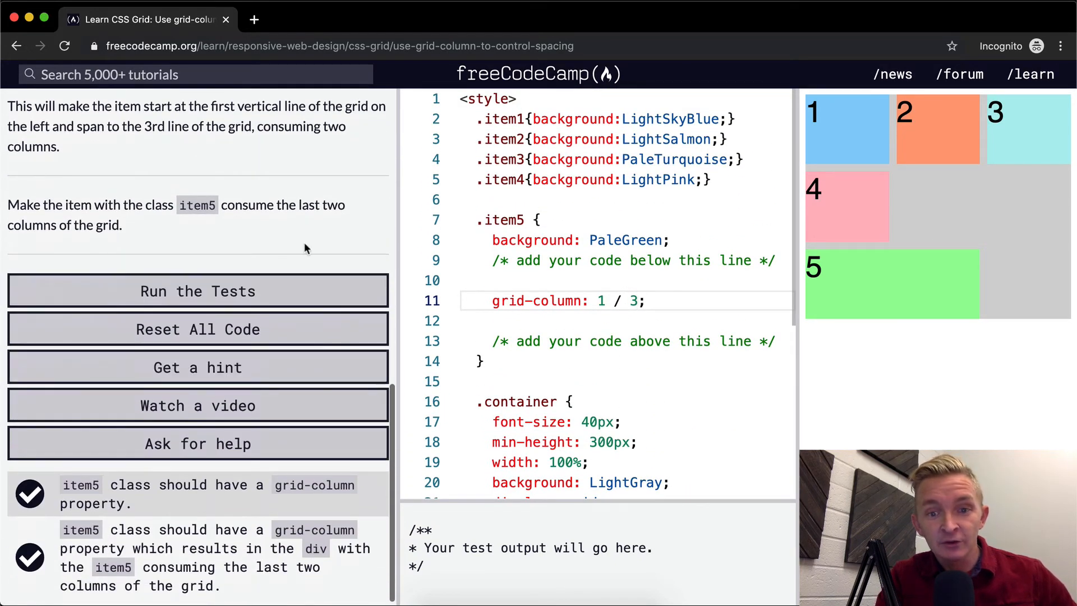
pyautogui.click(197, 291)
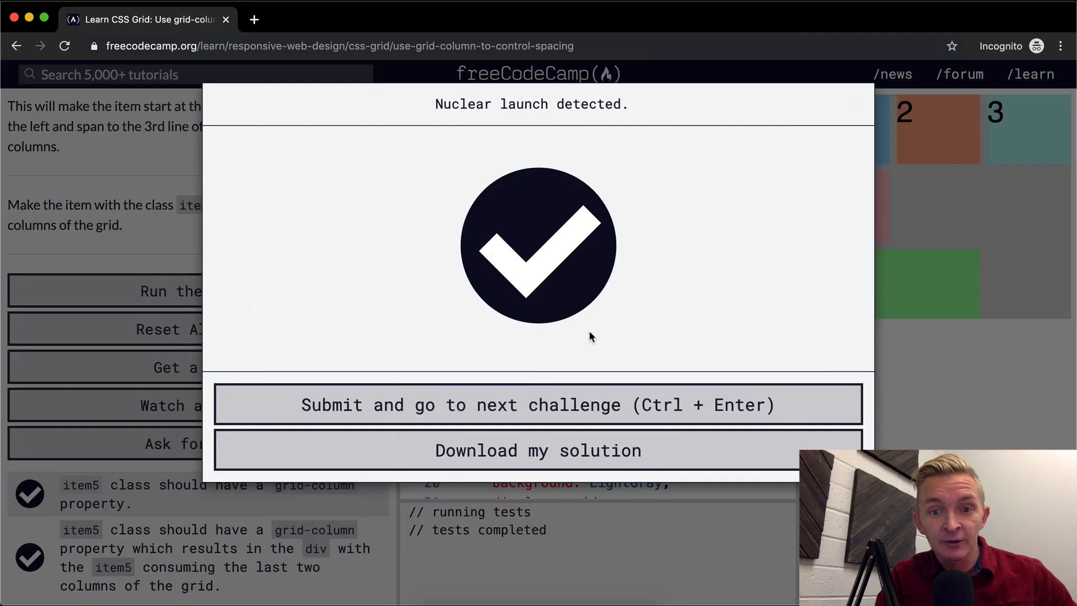